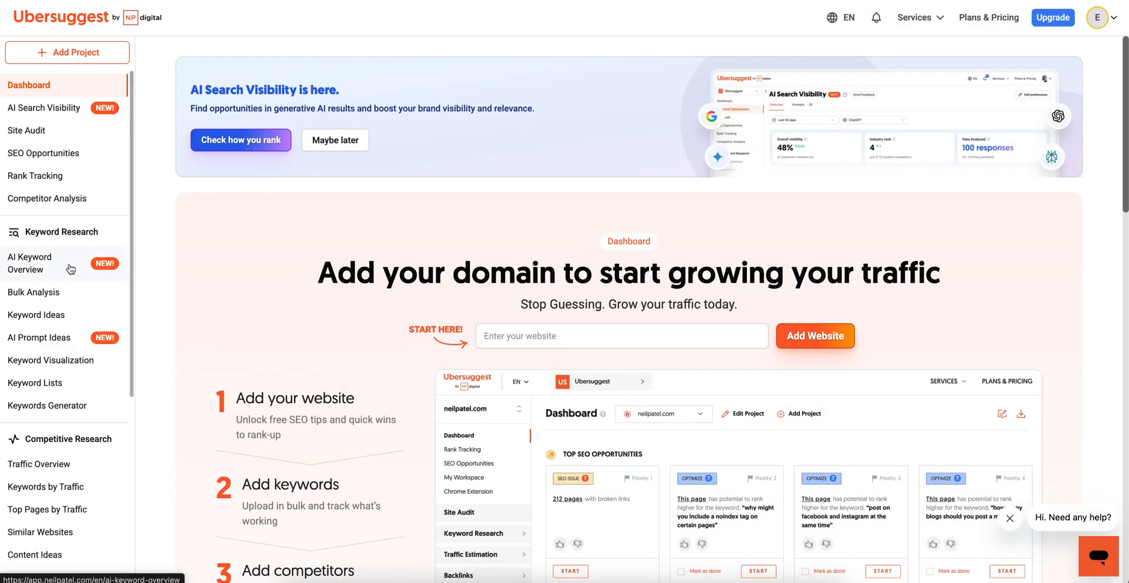
- Open AI Keyword Overview from the Keyword Research section of the sidebar
{"action": "left_click", "coordinate": [29, 263]}
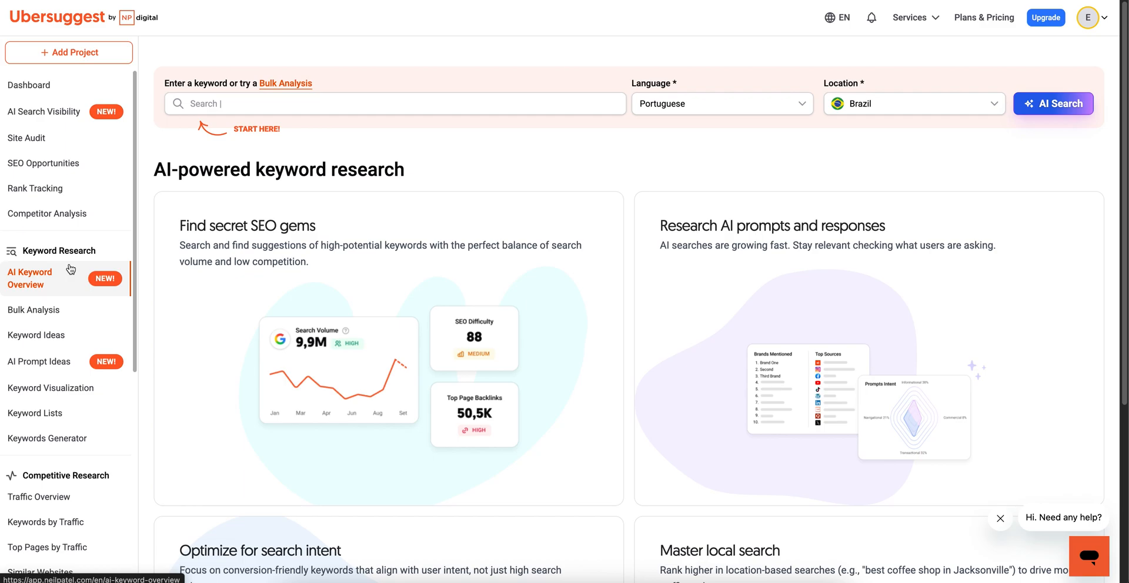
{"action": "mouse_move", "coordinate": [161, 187]}
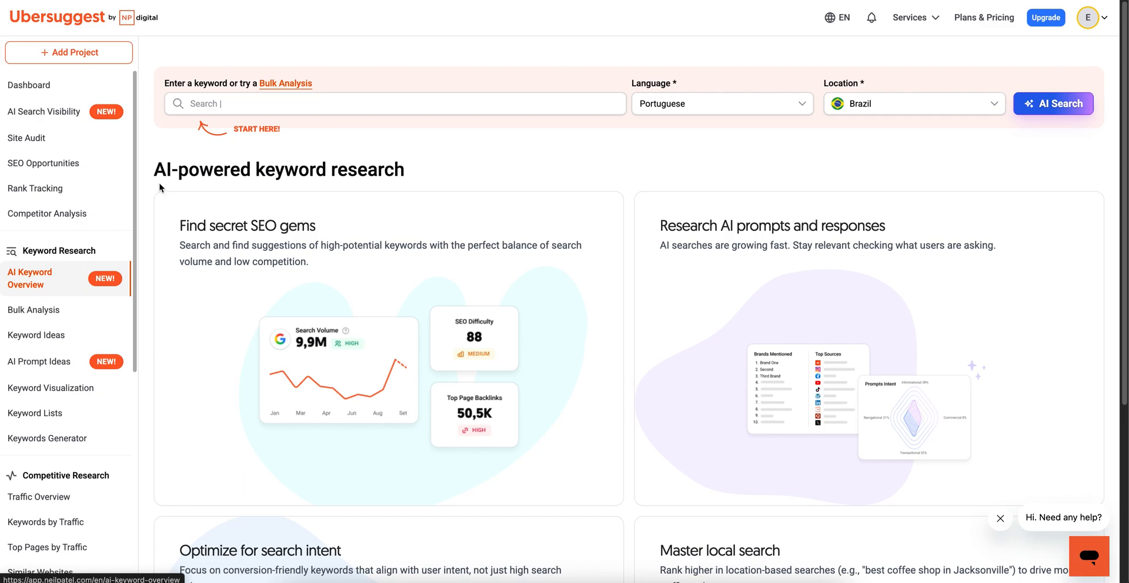
- Search 'best seo tools' with language English and location United States
{"action": "type", "text": "best seo tools"}
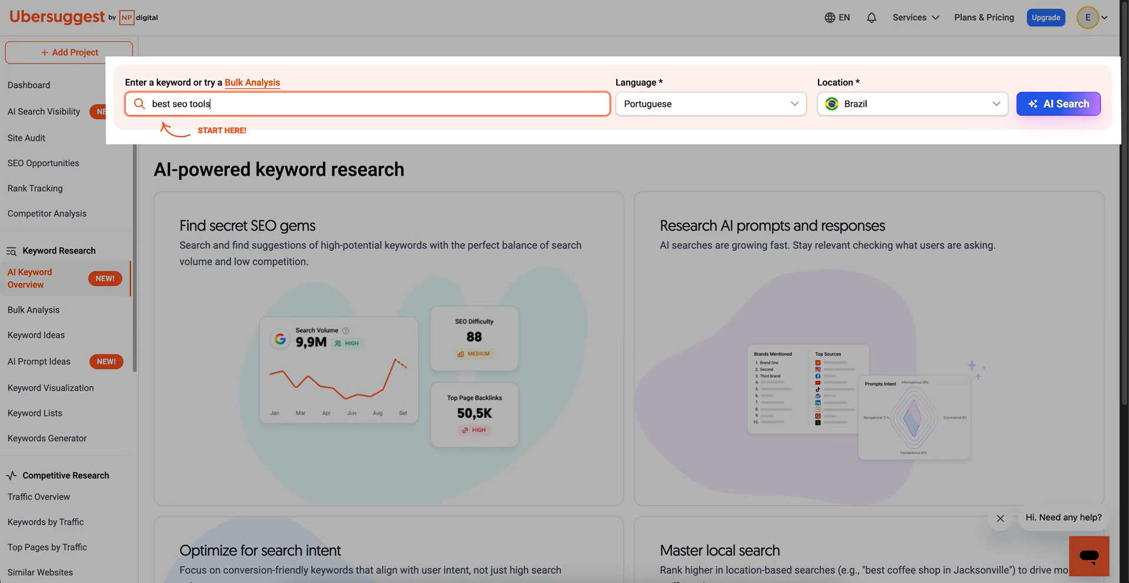
{"action": "left_click", "coordinate": [912, 104]}
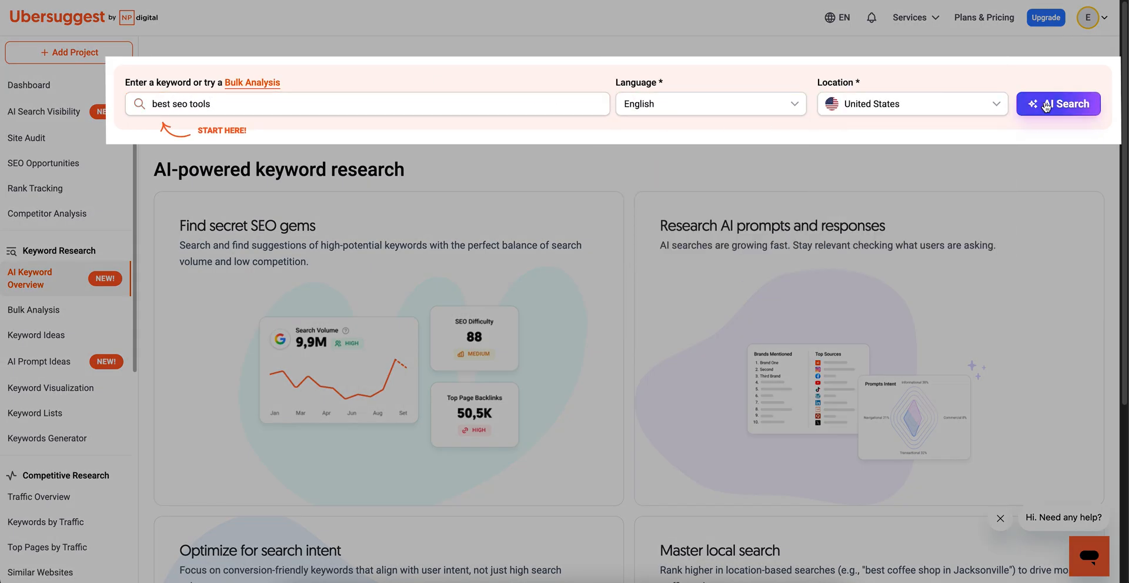
{"action": "left_click", "coordinate": [1057, 104]}
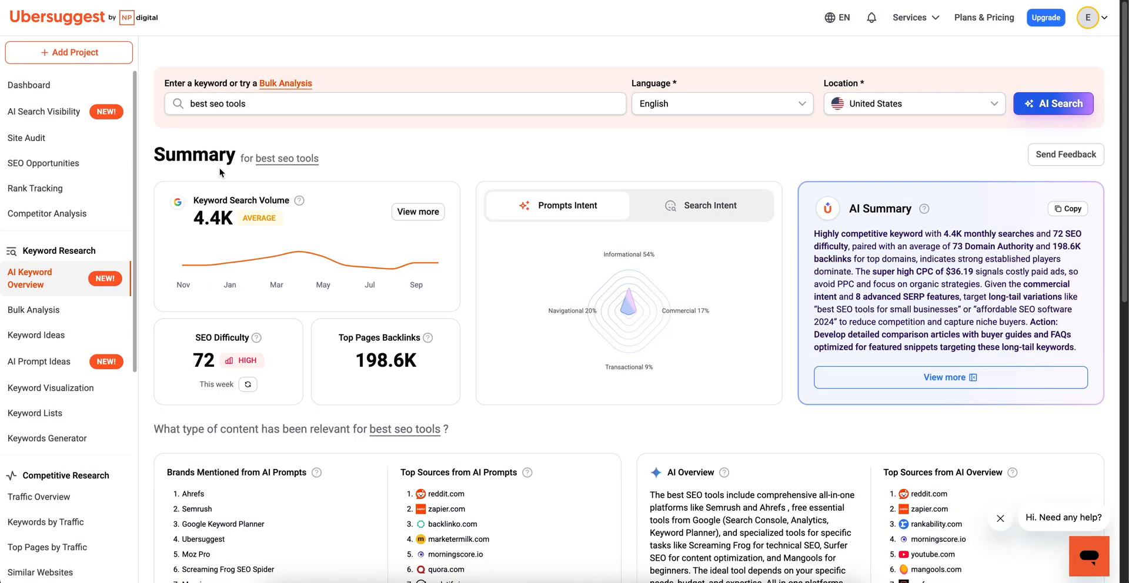
{"action": "mouse_move", "coordinate": [469, 297]}
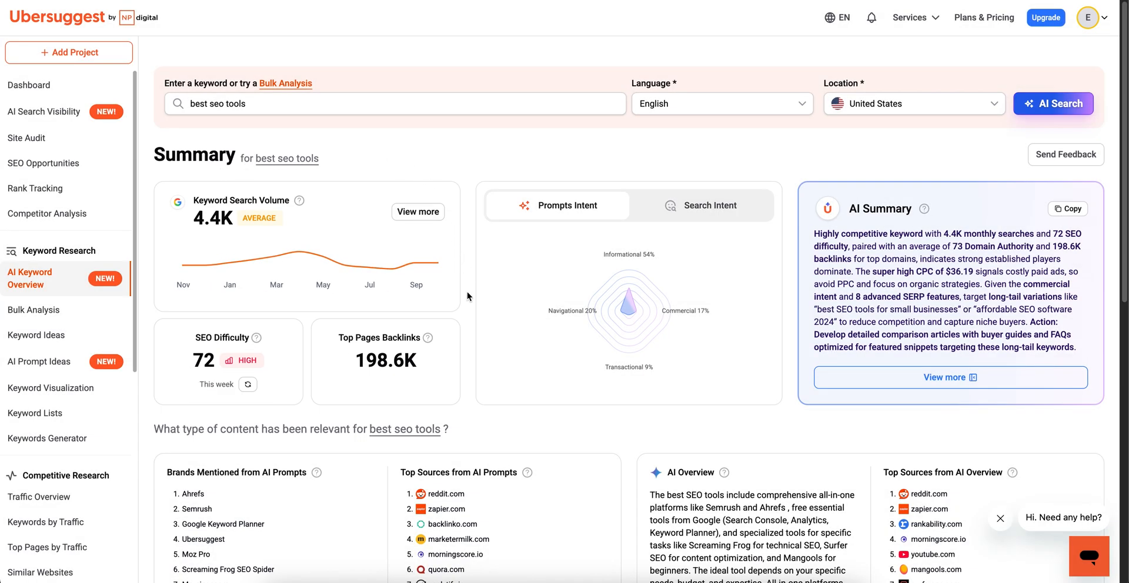
{"action": "scroll", "scroll_direction": "down", "scroll_amount": 3}
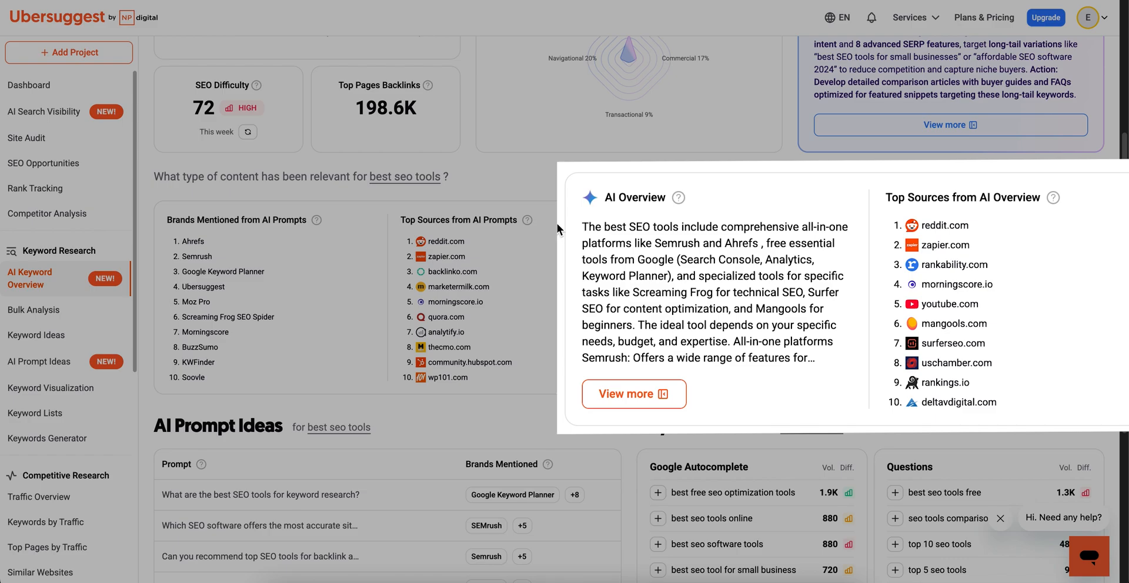
{"action": "scroll", "scroll_direction": "down", "scroll_amount": 3}
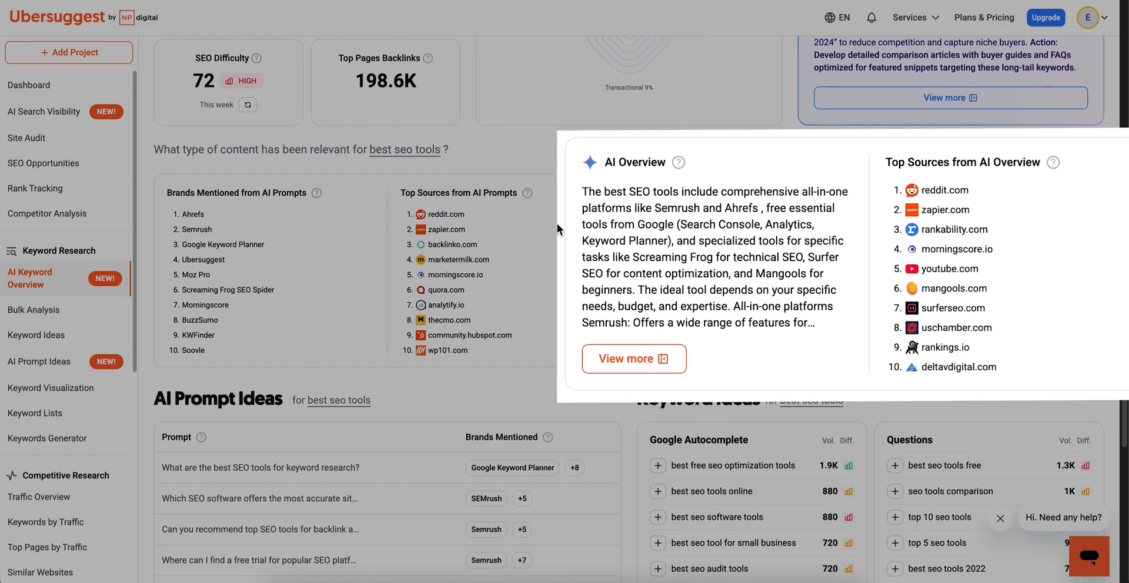
{"action": "scroll", "scroll_direction": "down", "scroll_amount": 3}
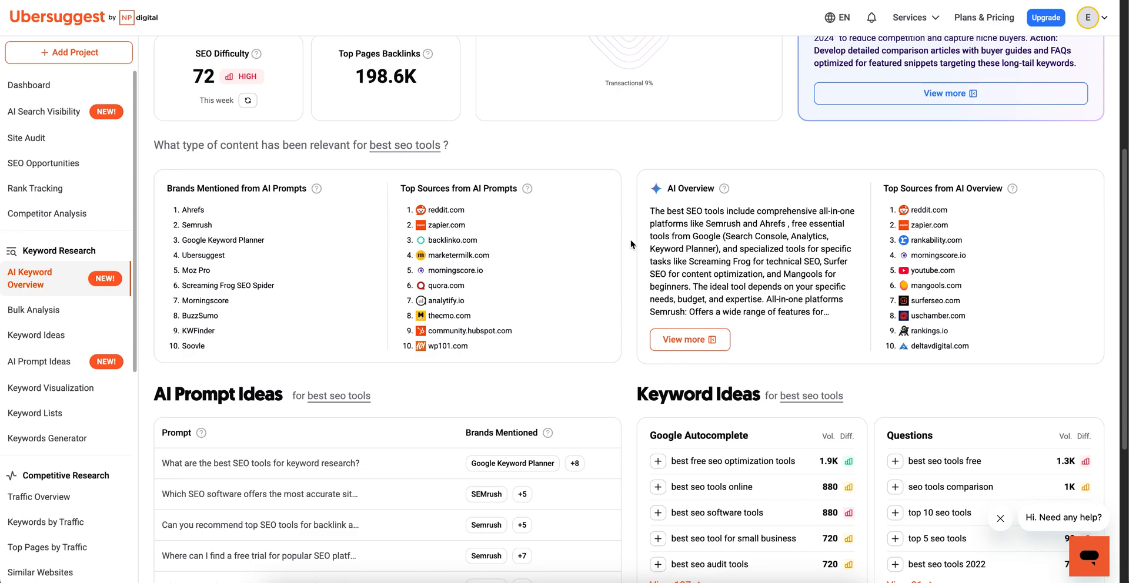
- Scroll to Keyword Ideas and select 'best seo audit tools' under Google Autocomplete
{"action": "scroll", "scroll_direction": "down", "scroll_amount": 3}
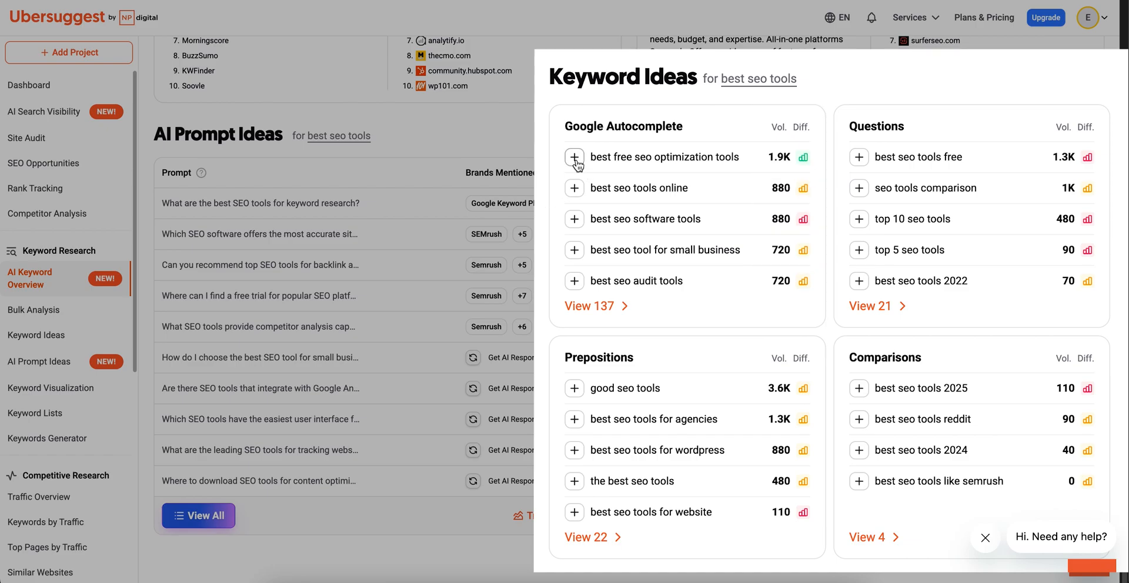
{"action": "left_click", "coordinate": [574, 157]}
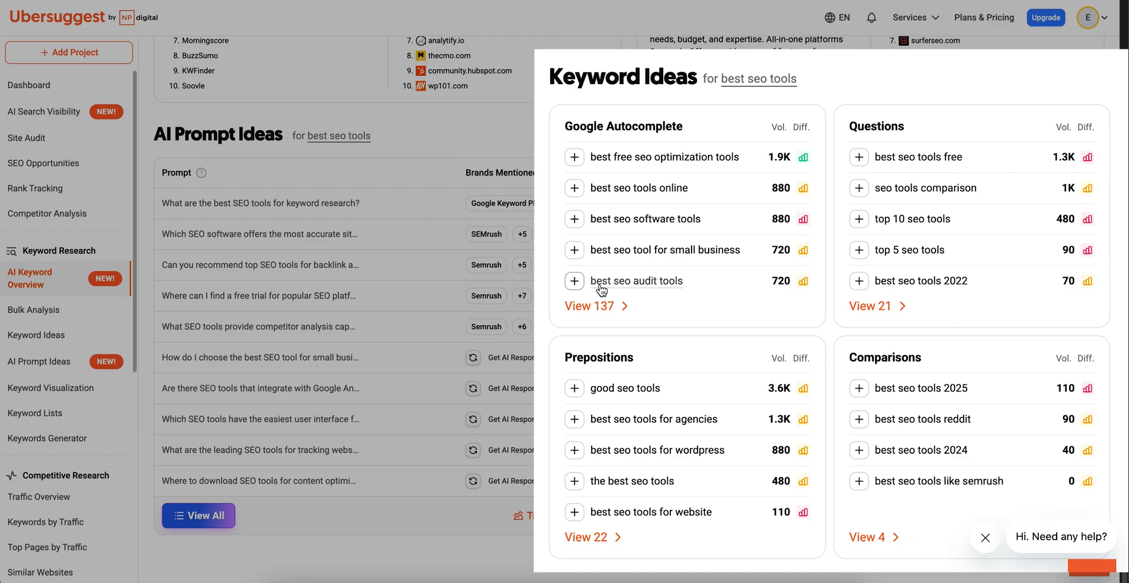
{"action": "left_click", "coordinate": [636, 281]}
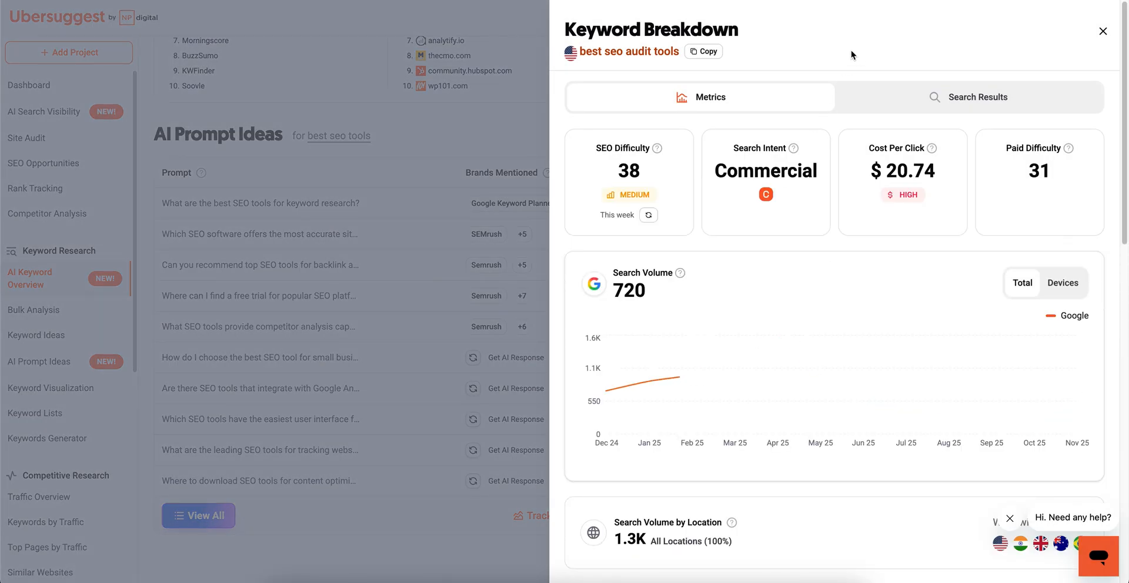
- View top search results, then scroll through worldwide volume, audience age and click behavior
{"action": "left_click", "coordinate": [977, 97]}
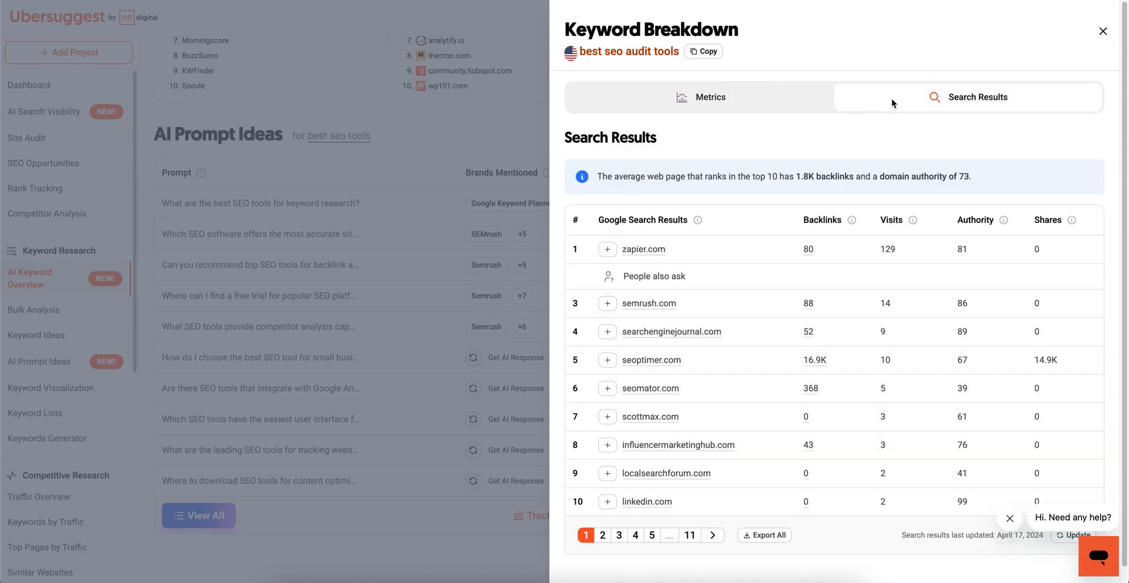
{"action": "left_click", "coordinate": [710, 97]}
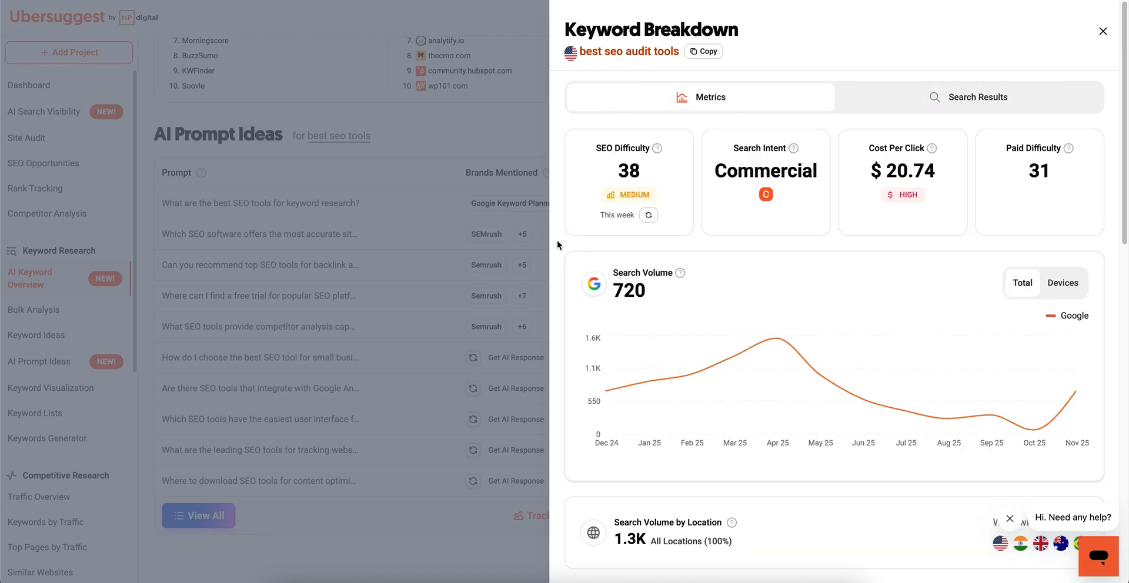
{"action": "scroll", "scroll_direction": "down", "scroll_amount": 3}
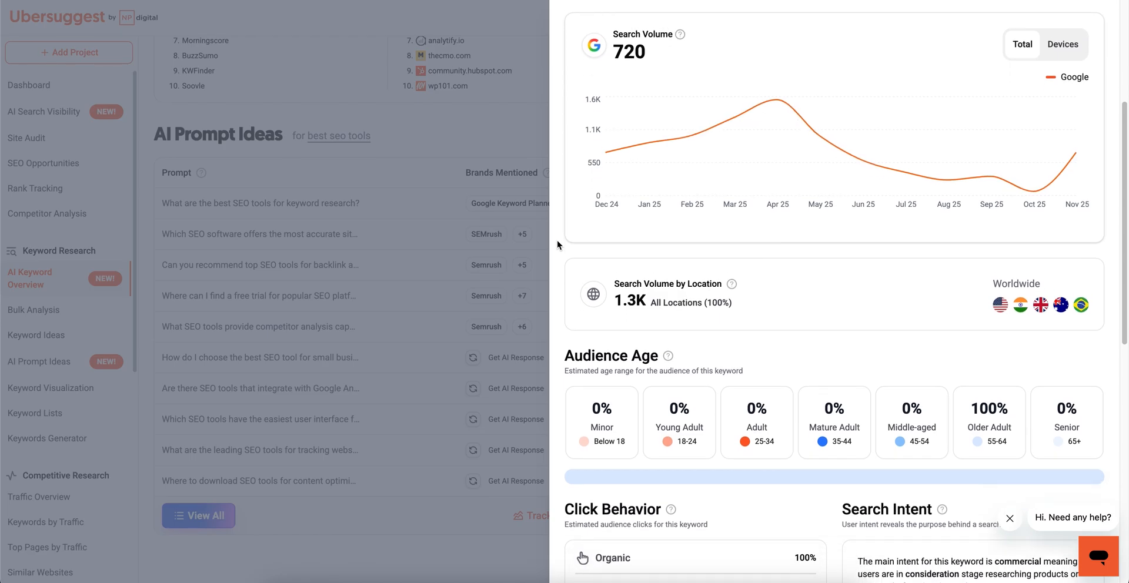
{"action": "scroll", "scroll_direction": "down", "scroll_amount": 3}
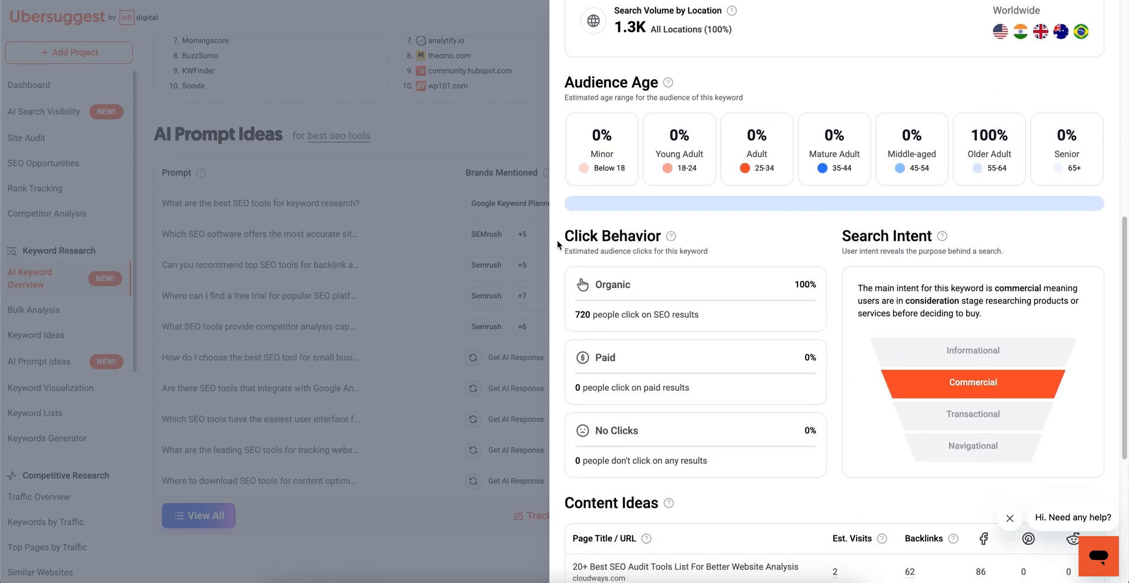
{"action": "scroll", "scroll_direction": "down", "scroll_amount": 3}
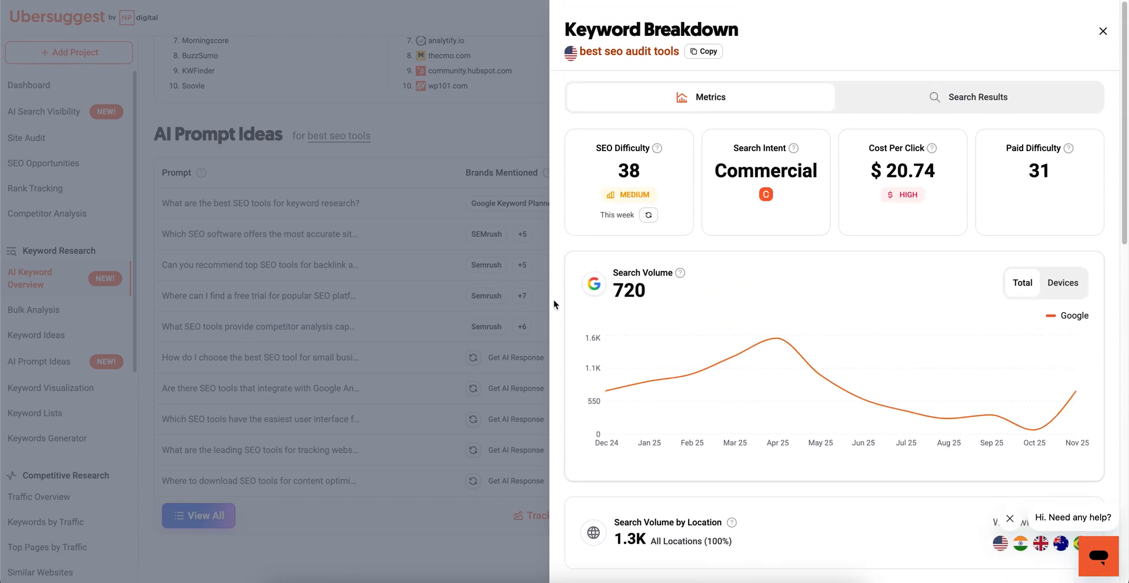
- Close the 'best seo audit tools' Keyword Breakdown panel
{"action": "left_click", "coordinate": [1101, 31]}
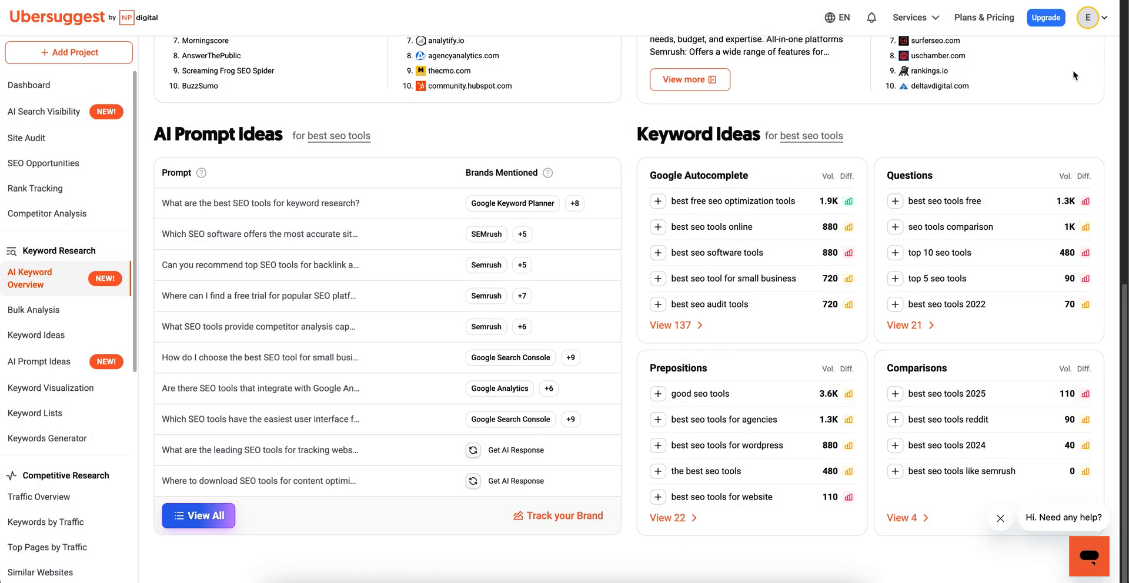
{"action": "mouse_move", "coordinate": [628, 362]}
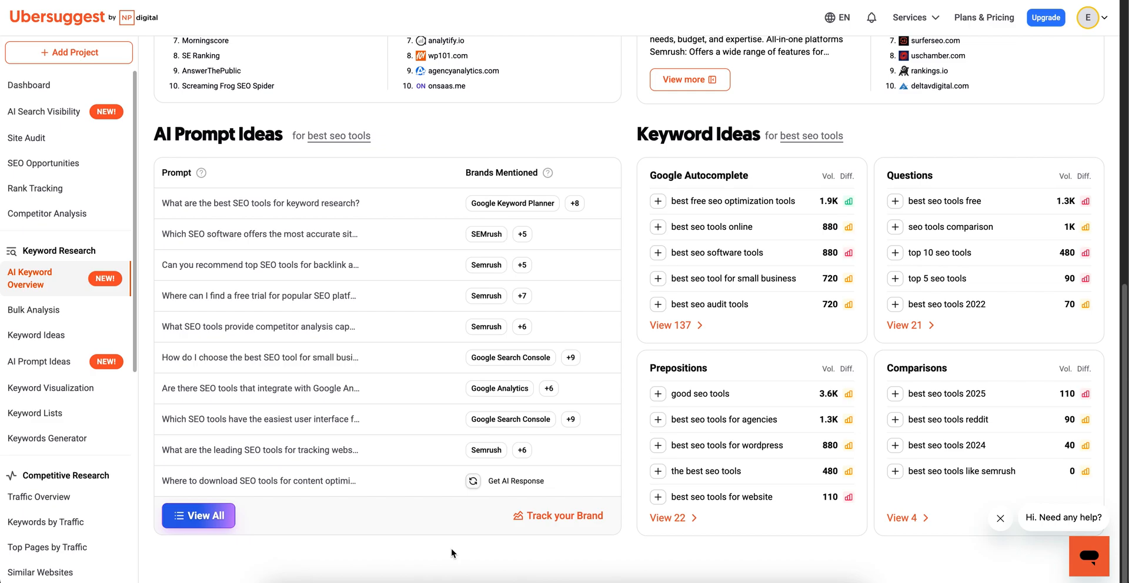
{"action": "mouse_move", "coordinate": [214, 521]}
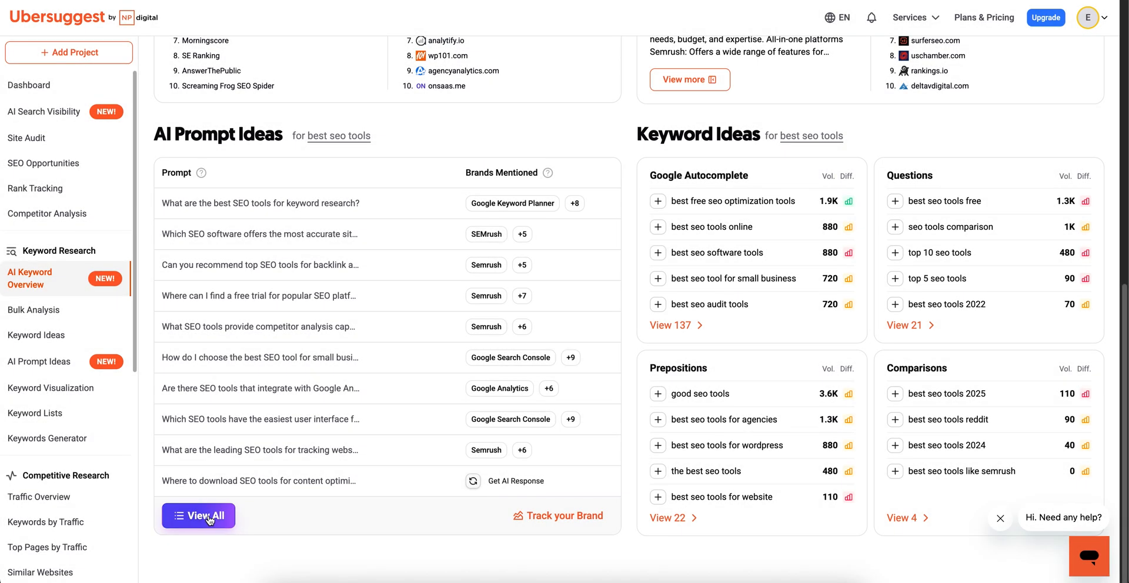
- Open View All under AI Prompt Ideas and scroll to the 25-prompt table
{"action": "left_click", "coordinate": [198, 516]}
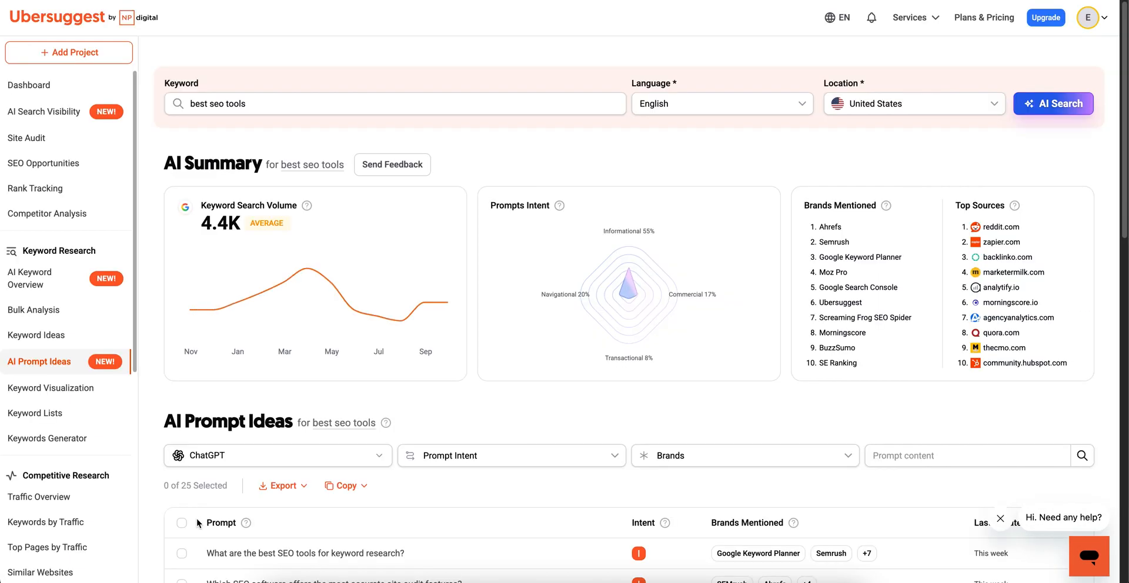
{"action": "mouse_move", "coordinate": [158, 508]}
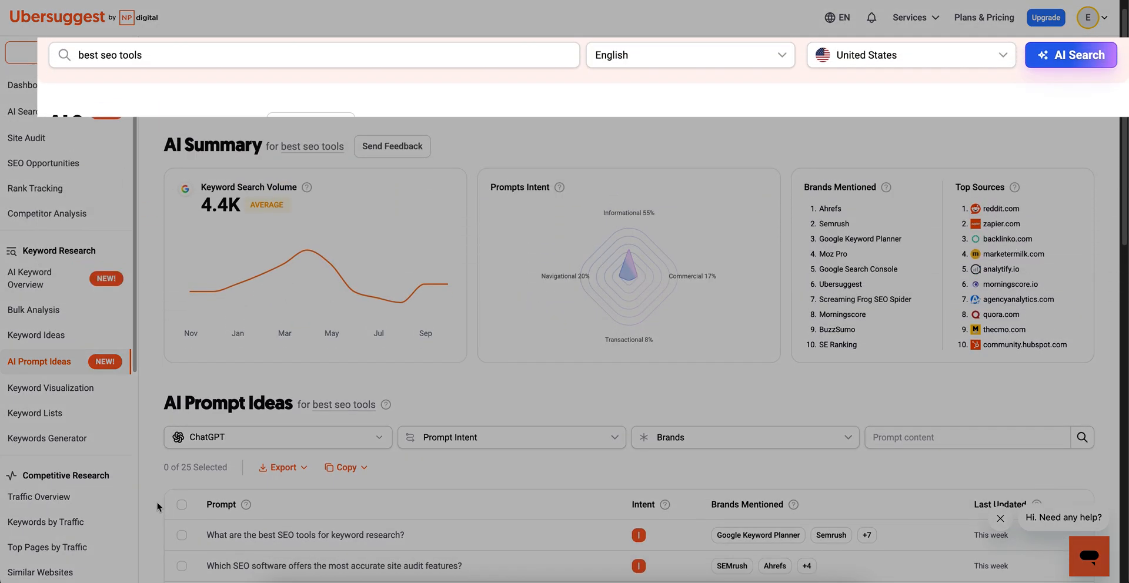
{"action": "scroll", "scroll_direction": "down", "scroll_amount": 3}
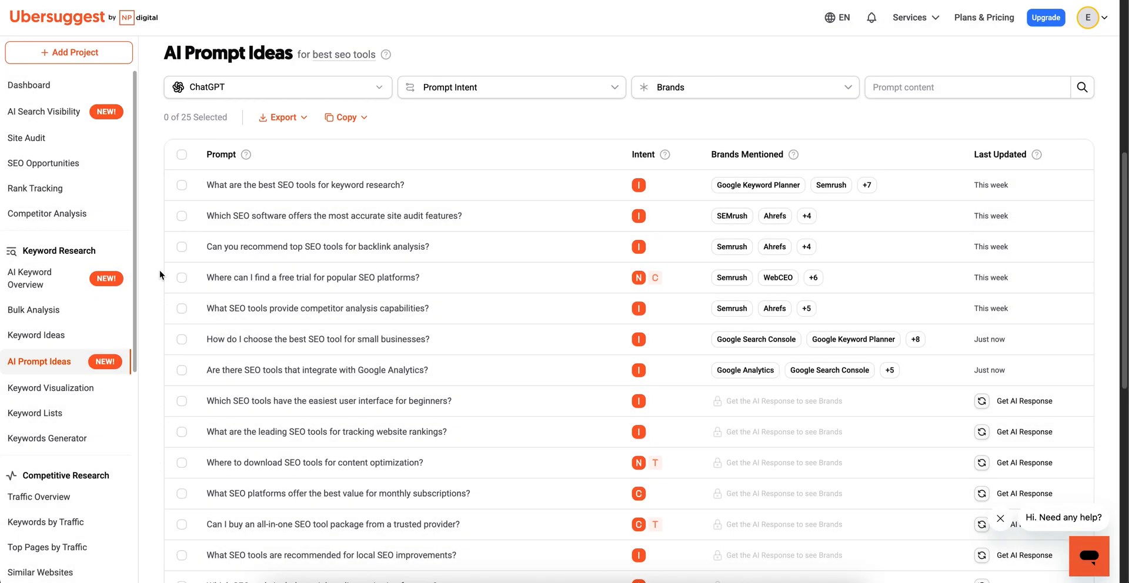
{"action": "mouse_move", "coordinate": [247, 187]}
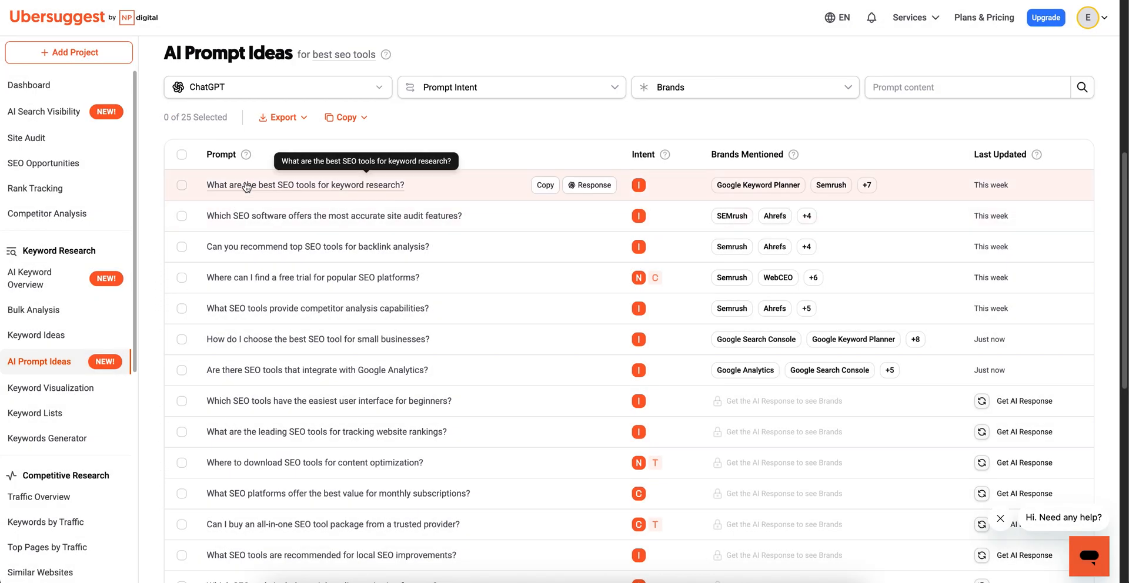
- Open 'What are the best SEO tools for keyword research?' and scroll its response
{"action": "left_click", "coordinate": [589, 185]}
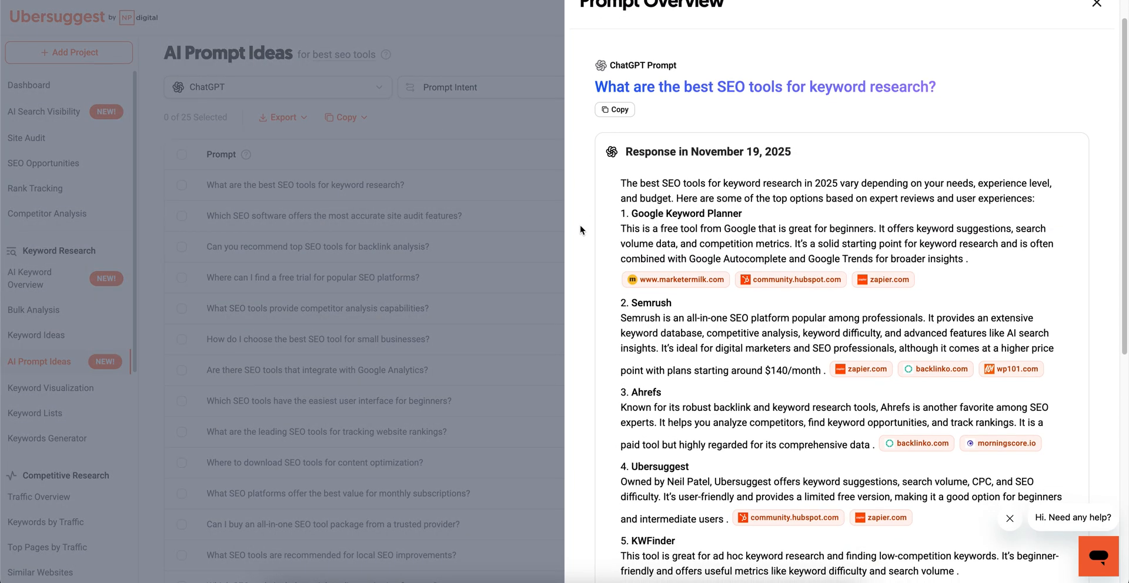
{"action": "scroll", "scroll_direction": "down", "scroll_amount": 3}
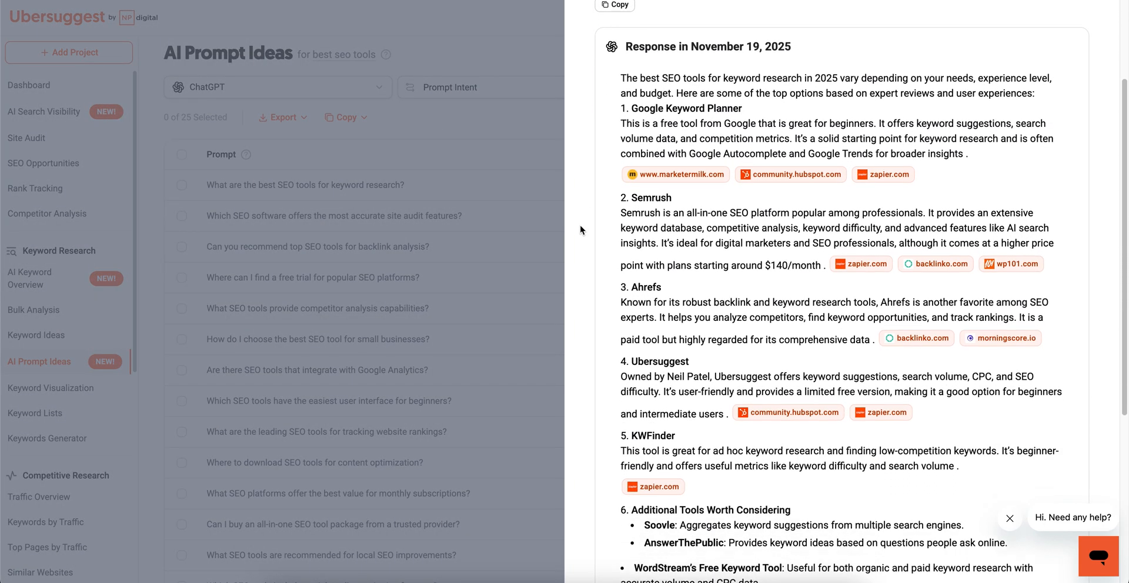
{"action": "scroll", "scroll_direction": "down", "scroll_amount": 3}
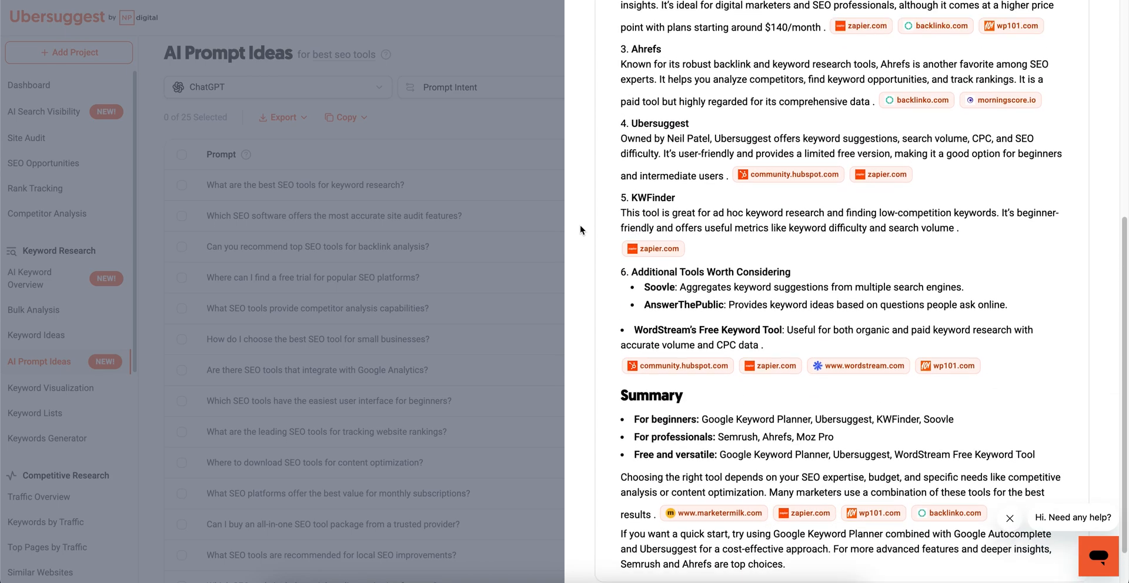
{"action": "scroll", "scroll_direction": "down", "scroll_amount": 3}
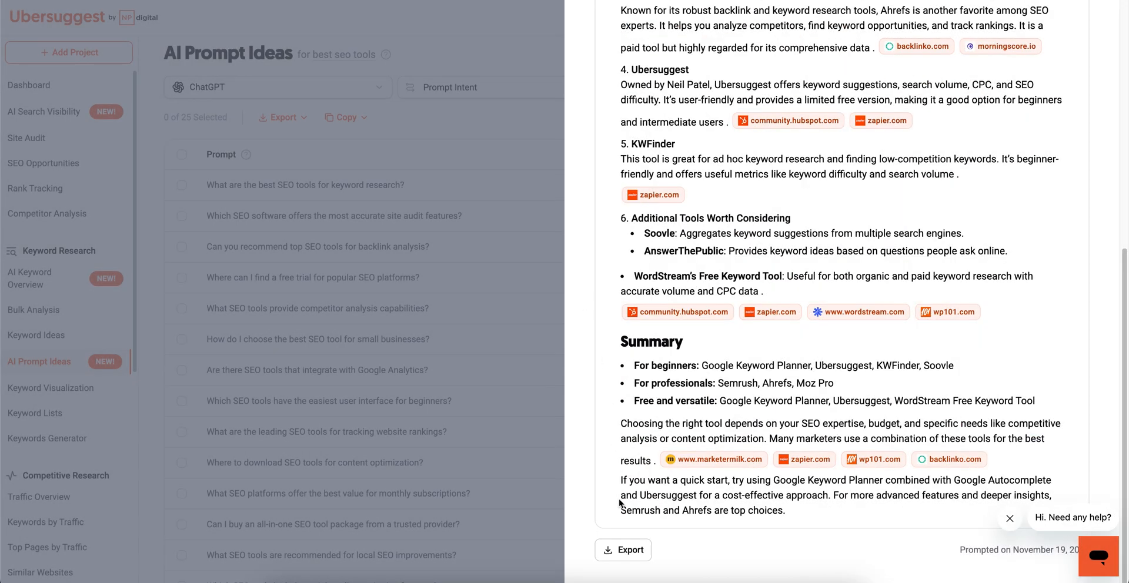
{"action": "mouse_move", "coordinate": [1106, 197]}
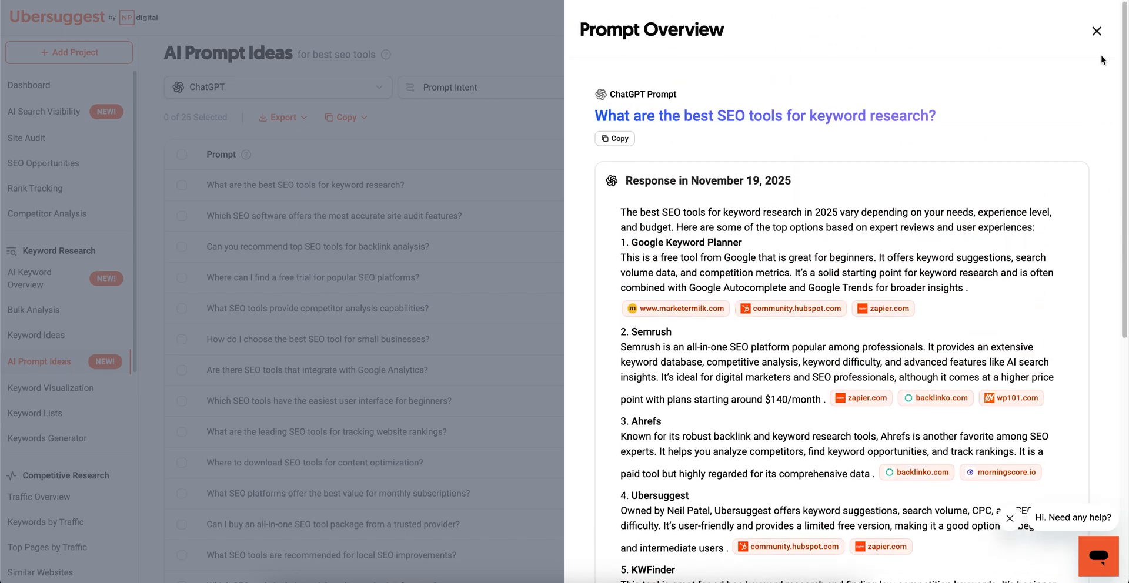
{"action": "mouse_move", "coordinate": [1095, 31]}
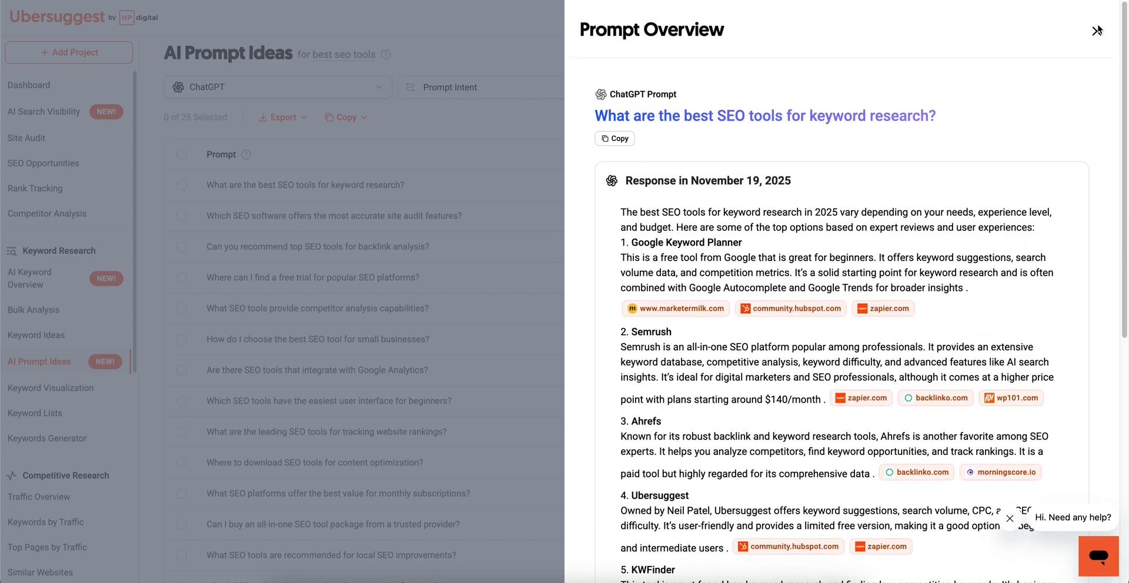
- Close the Prompt Overview panel for the keyword research prompt
{"action": "left_click", "coordinate": [1095, 30]}
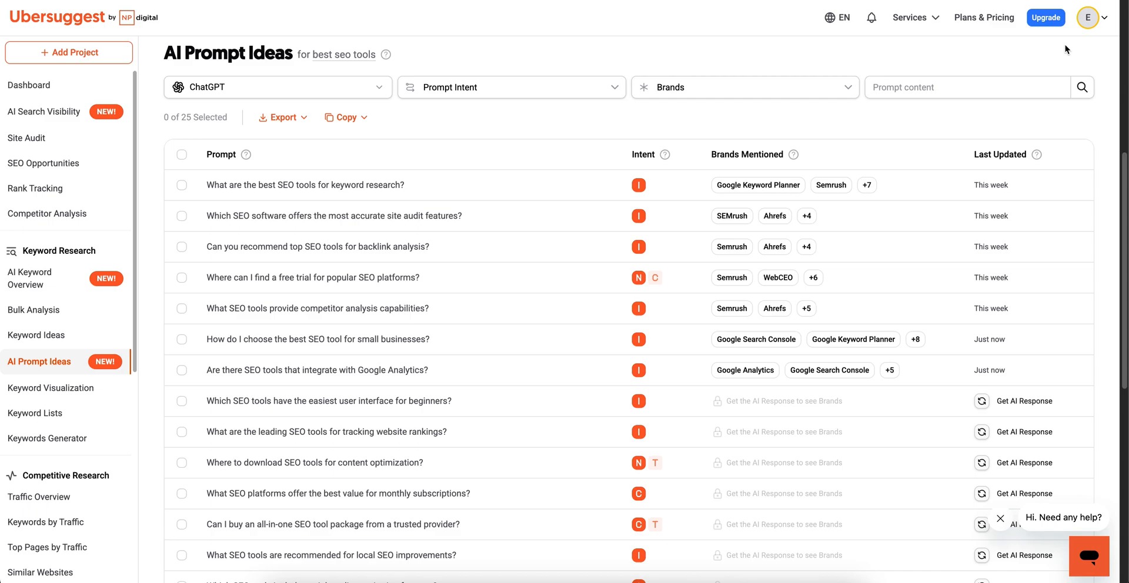
{"action": "mouse_move", "coordinate": [672, 47]}
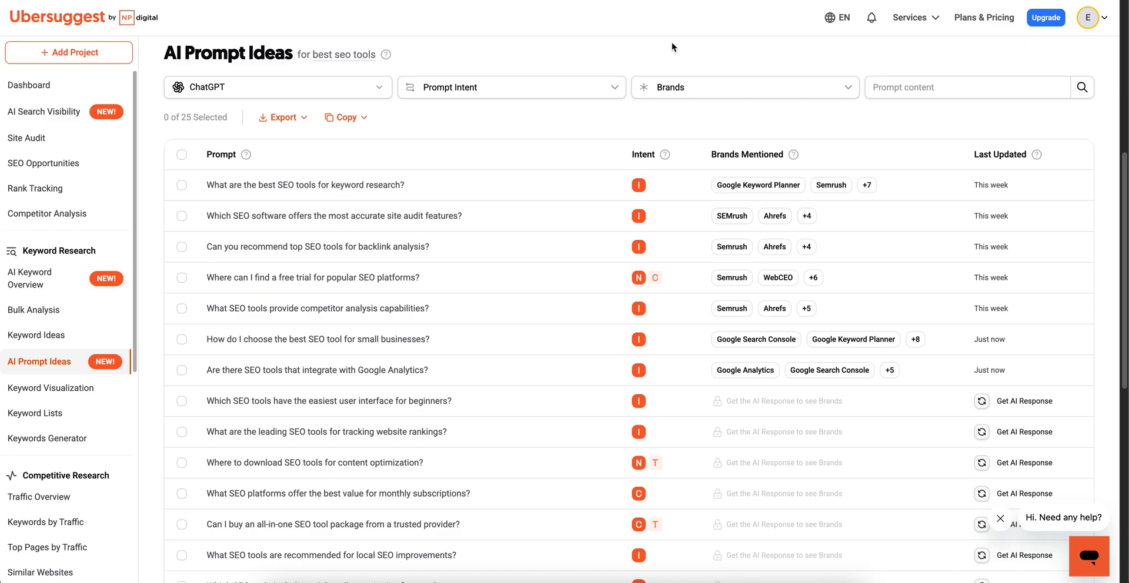
{"action": "mouse_move", "coordinate": [85, 22]}
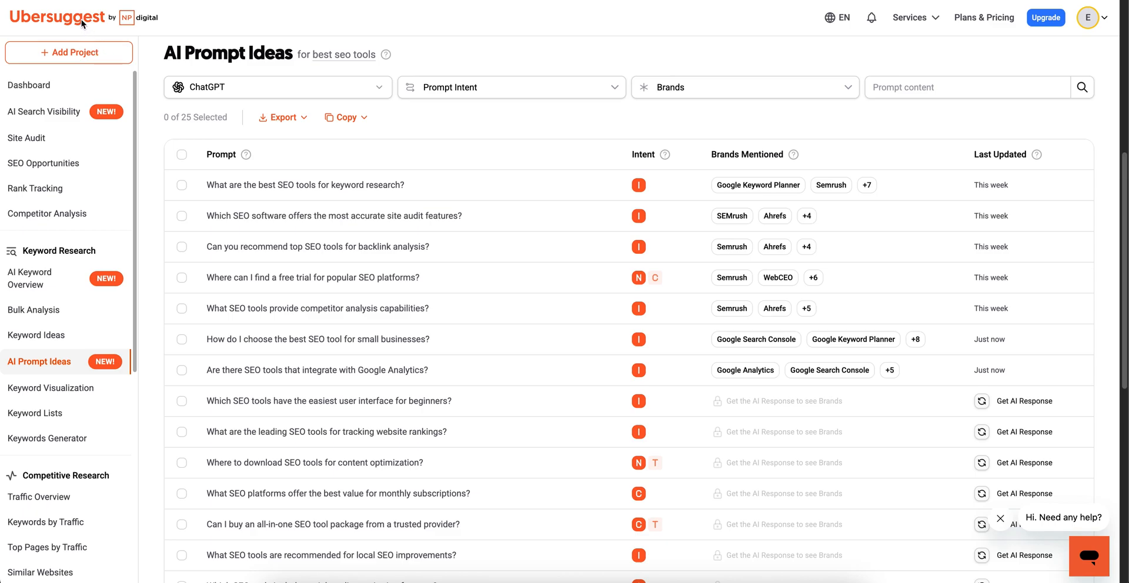